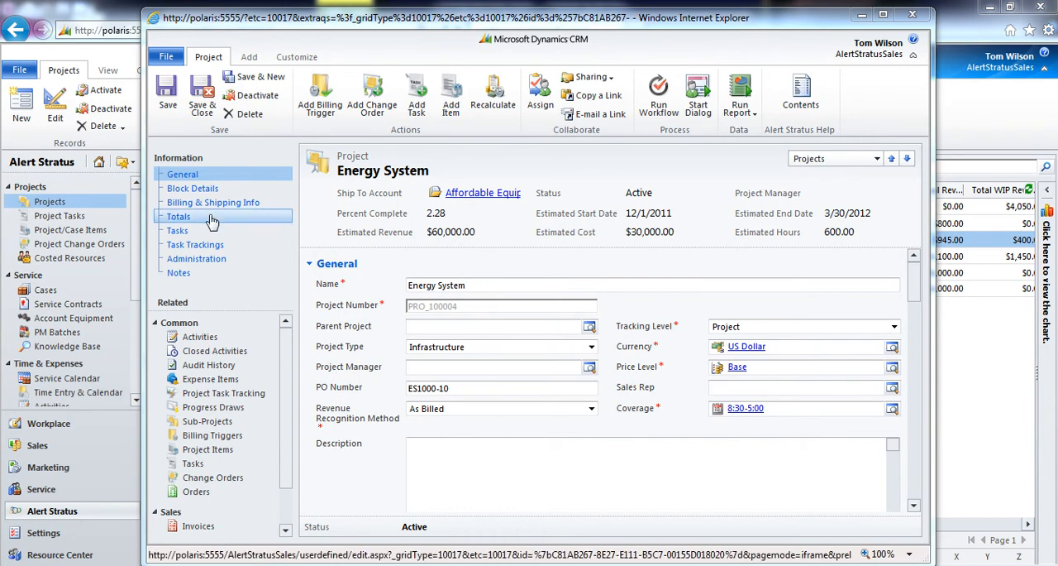
- Show the Energy System project's Task Trackings rollup of Labor and Travel costs
click(195, 244)
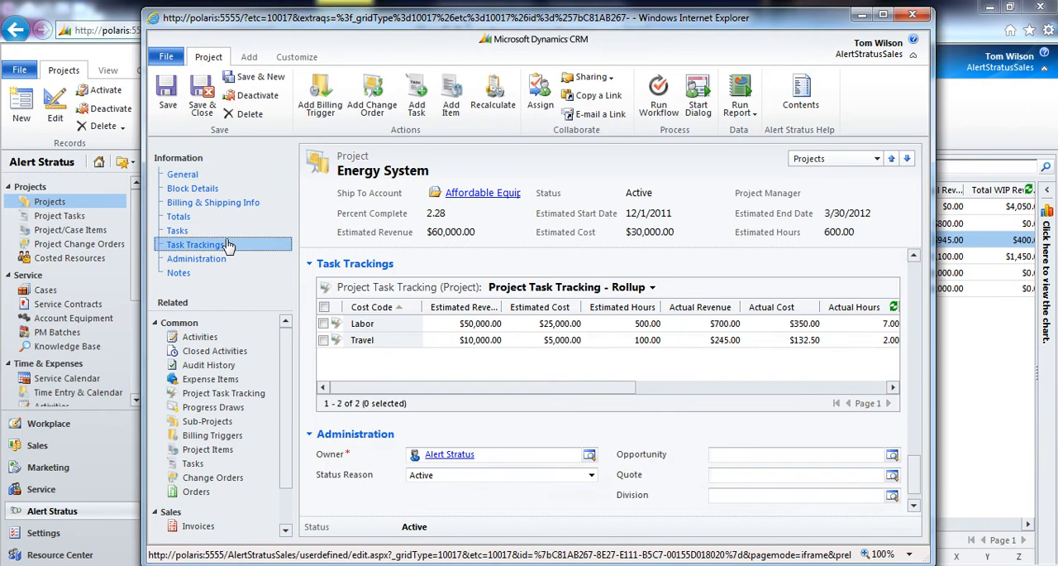
mouse_move(493, 374)
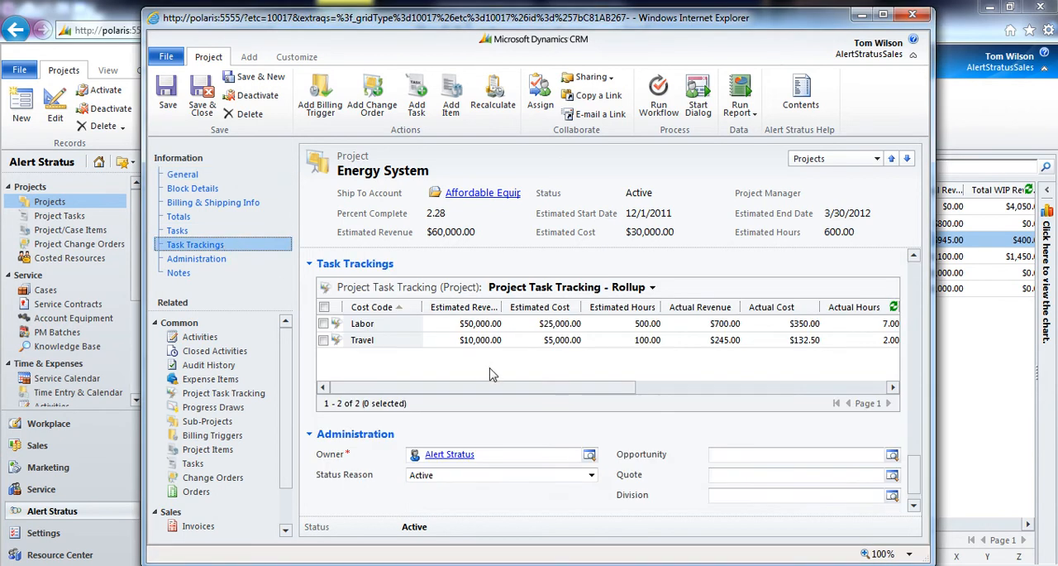
mouse_move(401, 193)
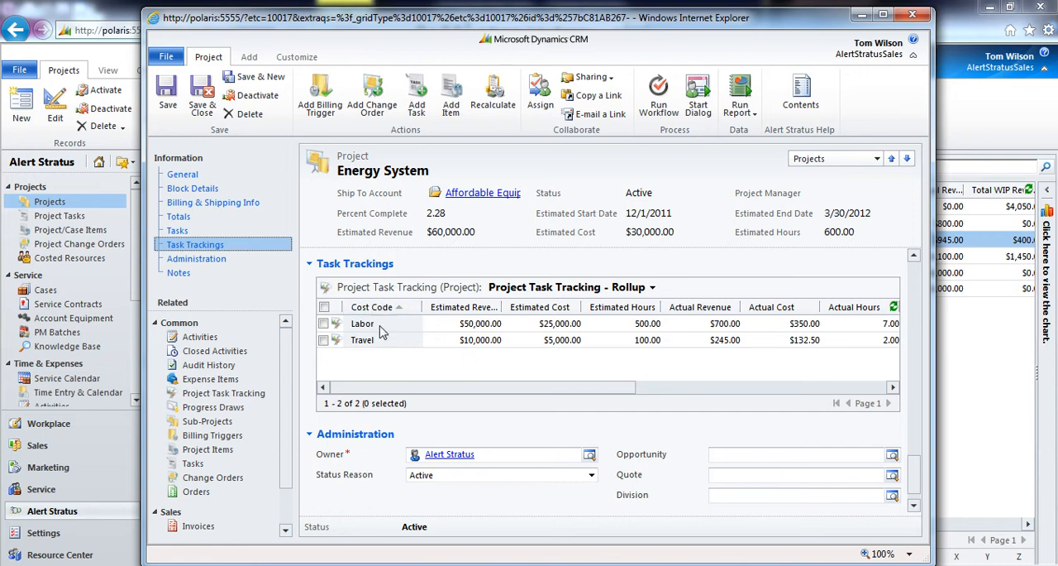
mouse_move(427, 366)
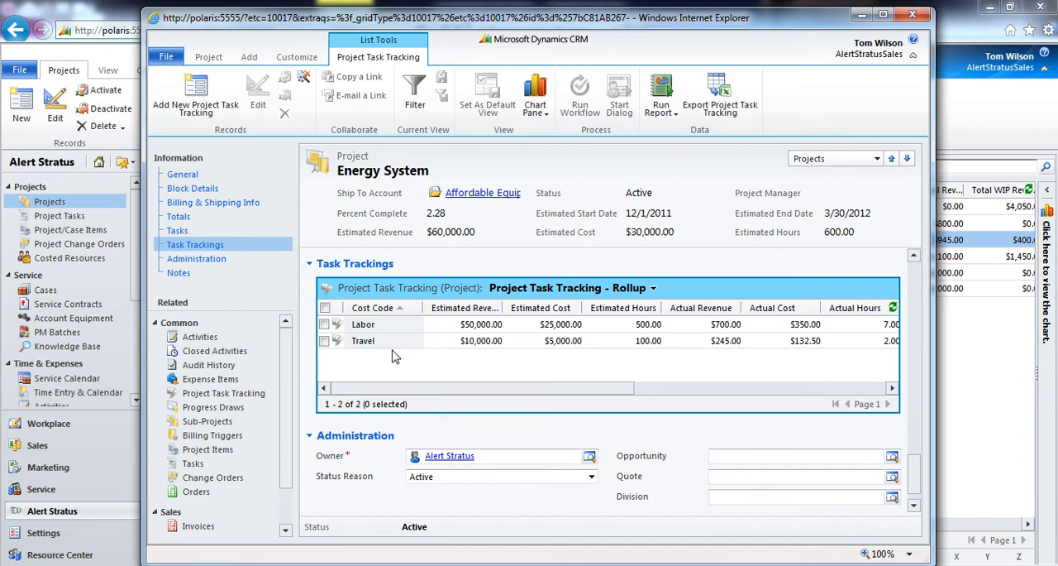
mouse_move(356, 346)
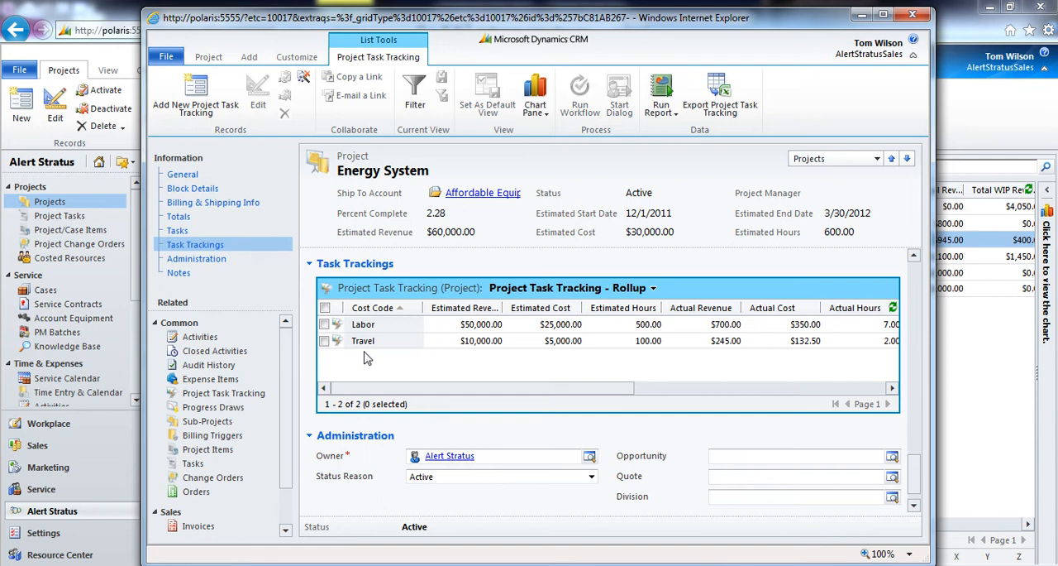
mouse_move(913, 467)
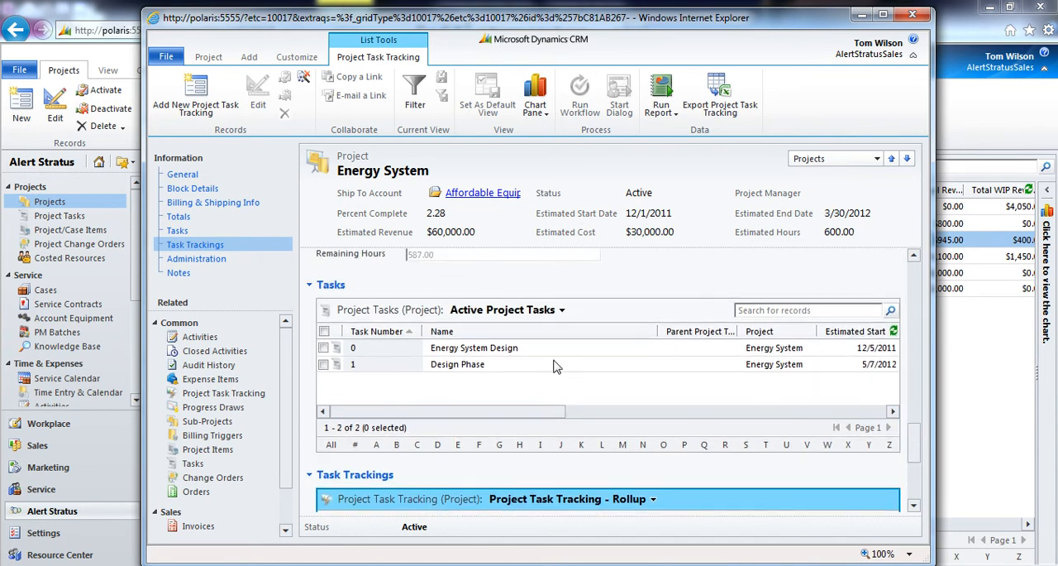
mouse_move(454, 382)
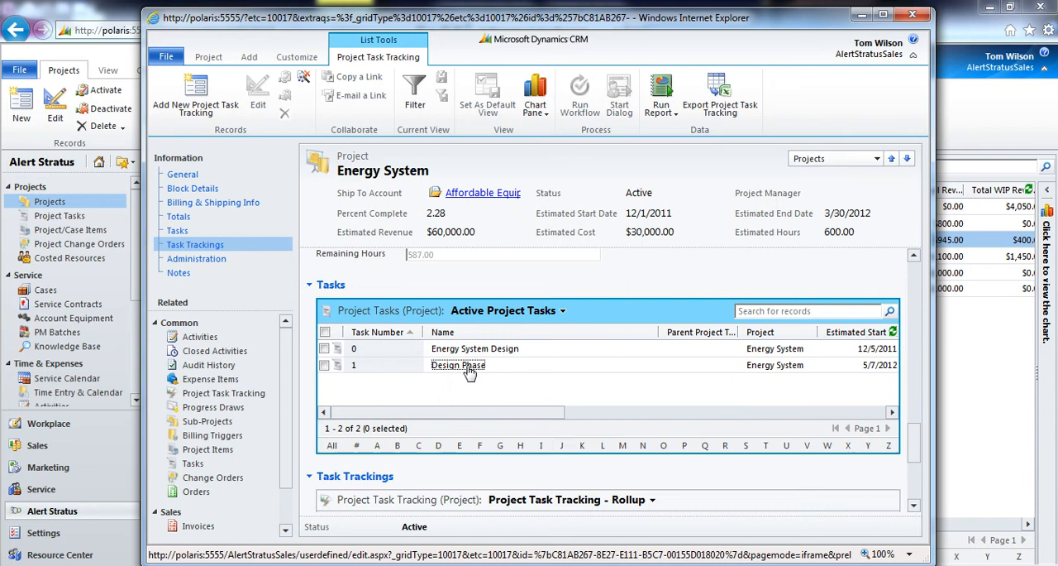
- Open the Design Phase task and display its task tracking items
click(458, 365)
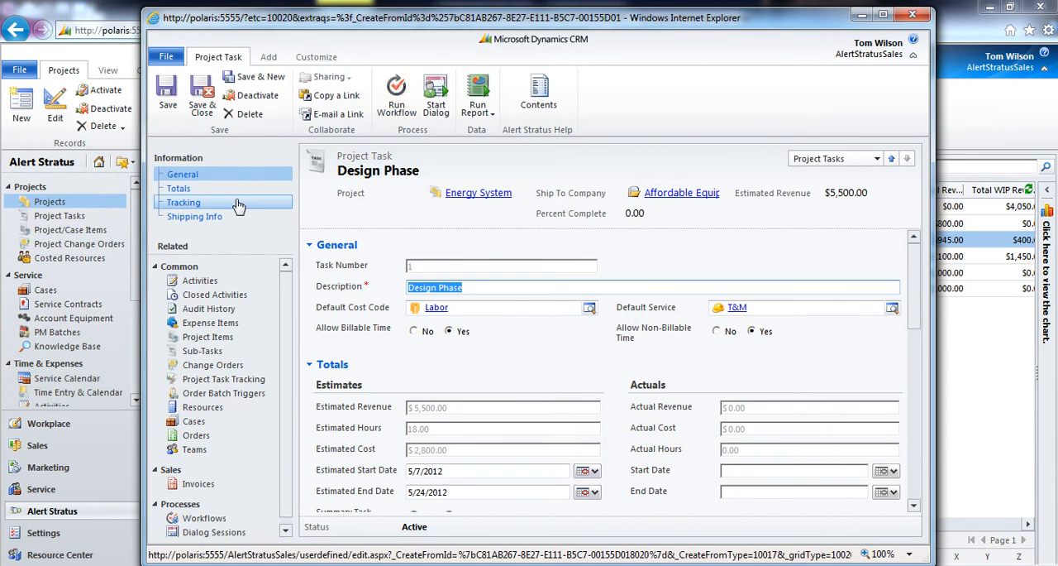
click(183, 201)
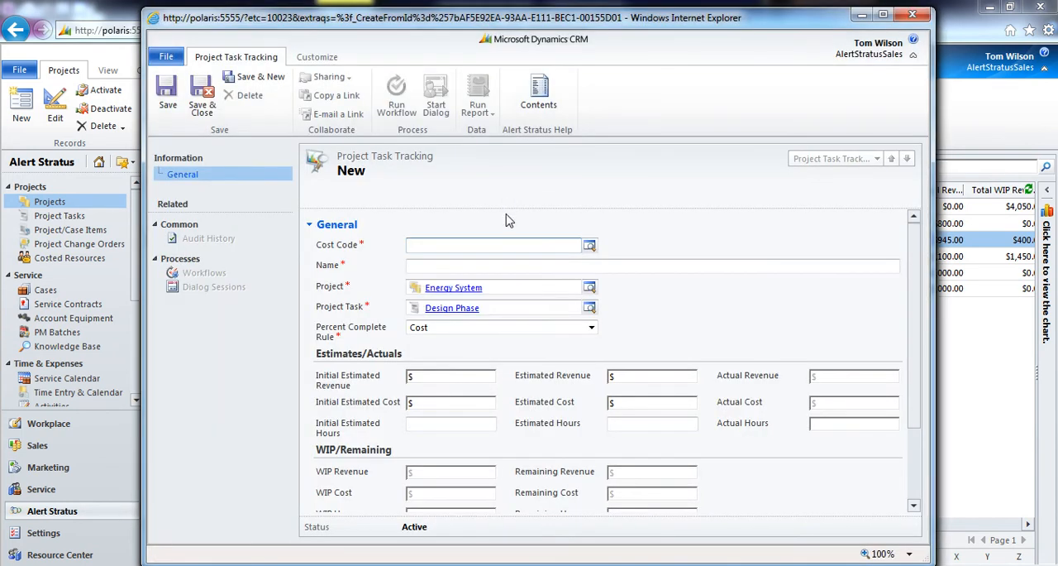
- Set the new tracking item's cost code to Labor and list the percent complete rule choices
click(589, 245)
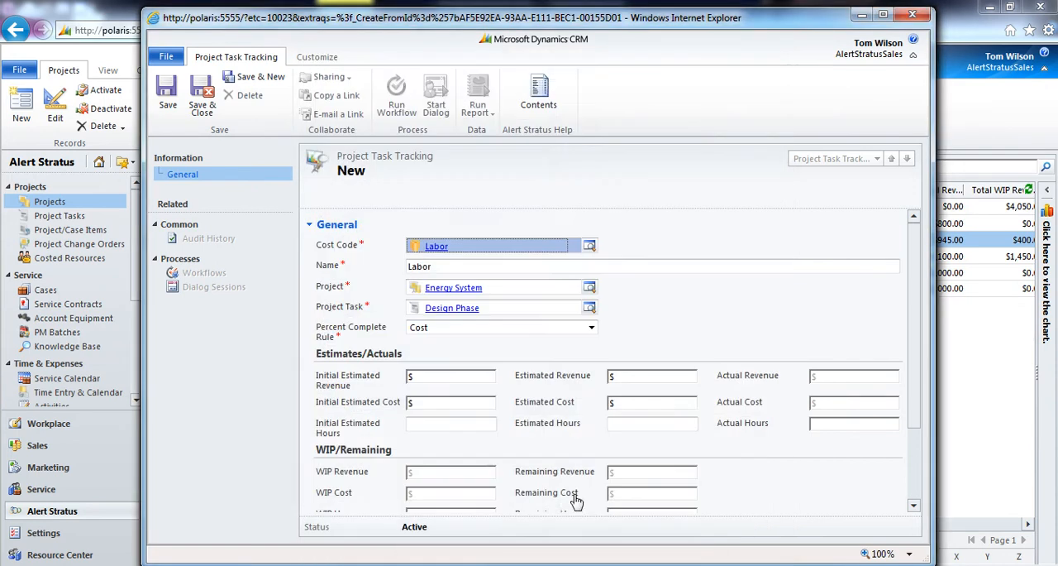
mouse_move(368, 306)
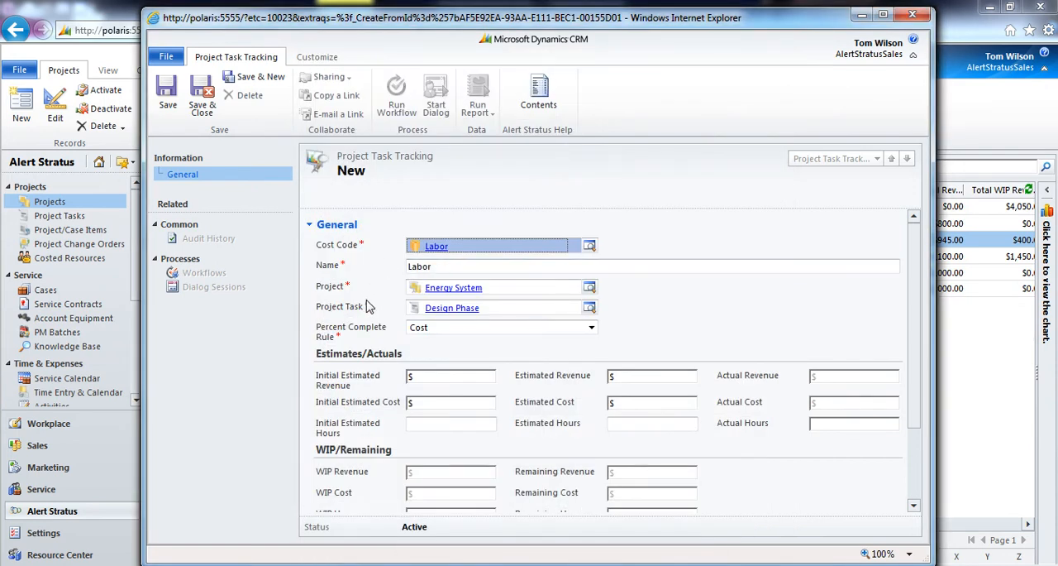
mouse_move(475, 310)
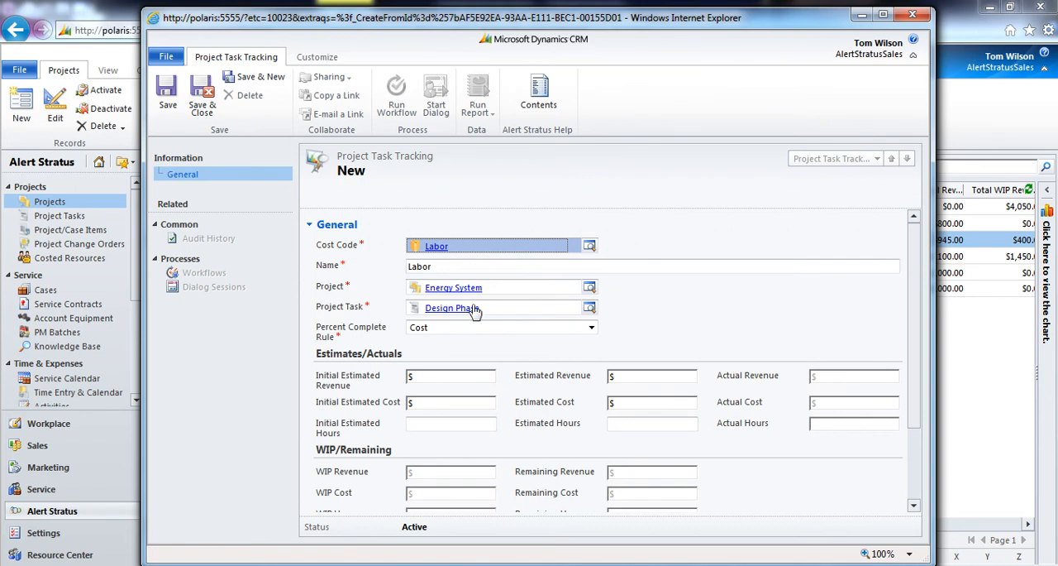
click(592, 327)
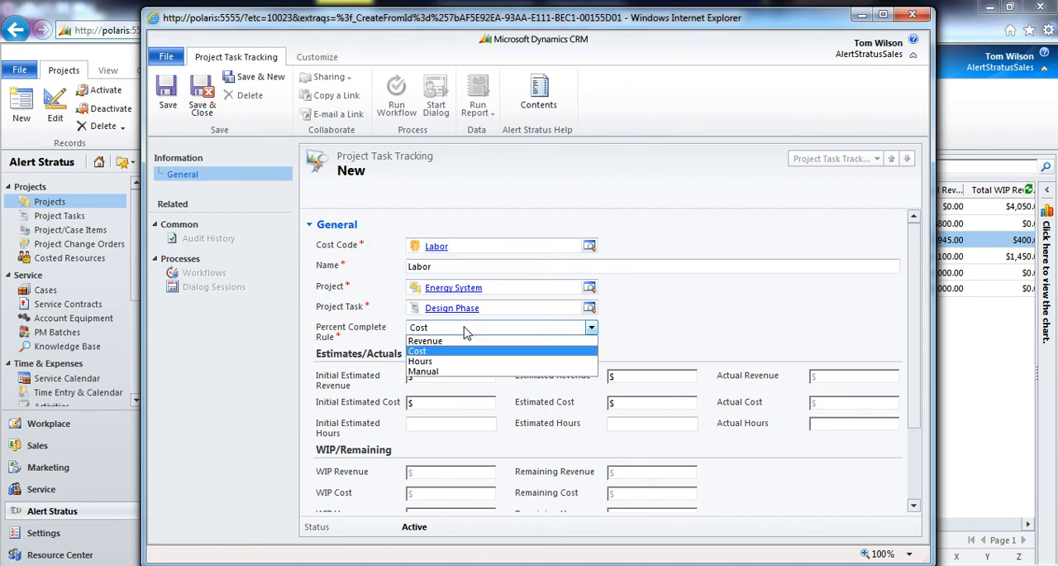
mouse_move(425, 341)
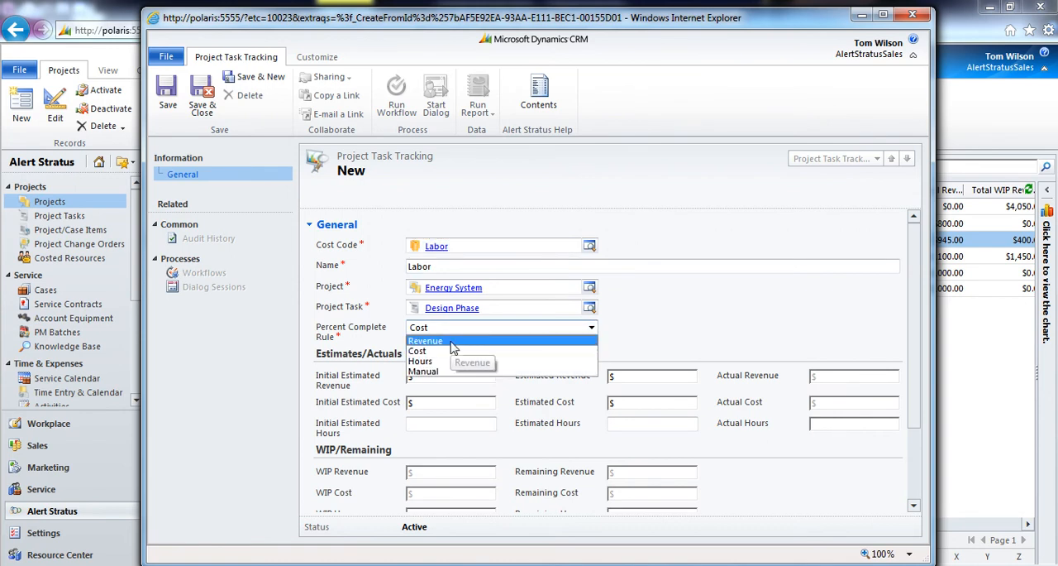
mouse_move(425, 340)
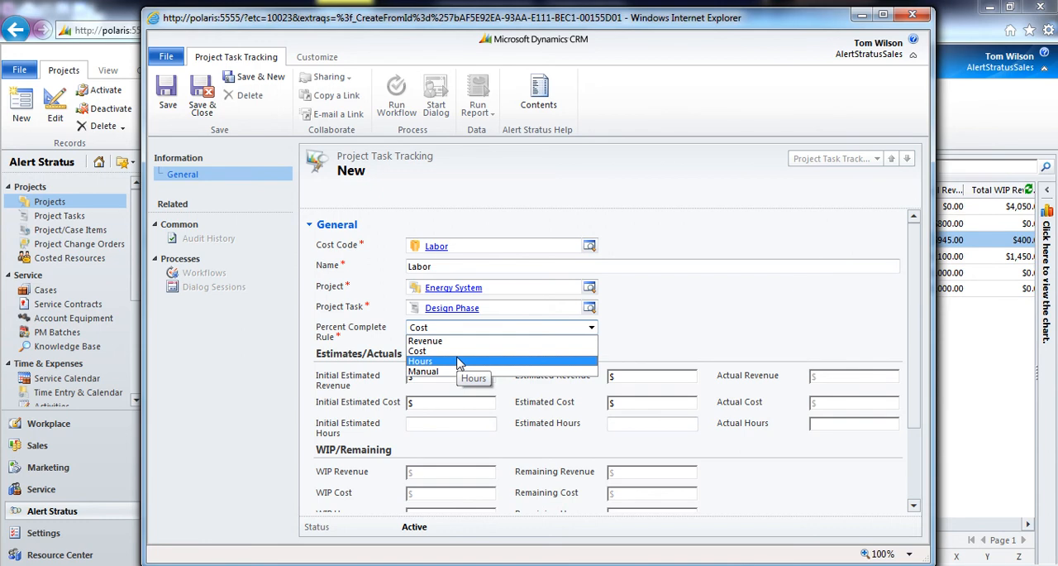
mouse_move(450, 372)
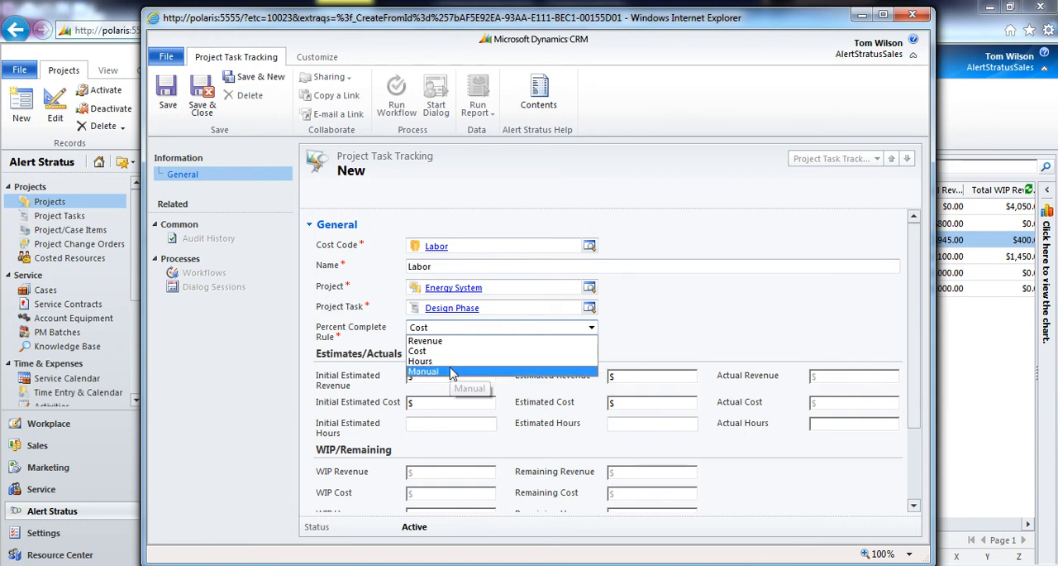
mouse_move(420, 361)
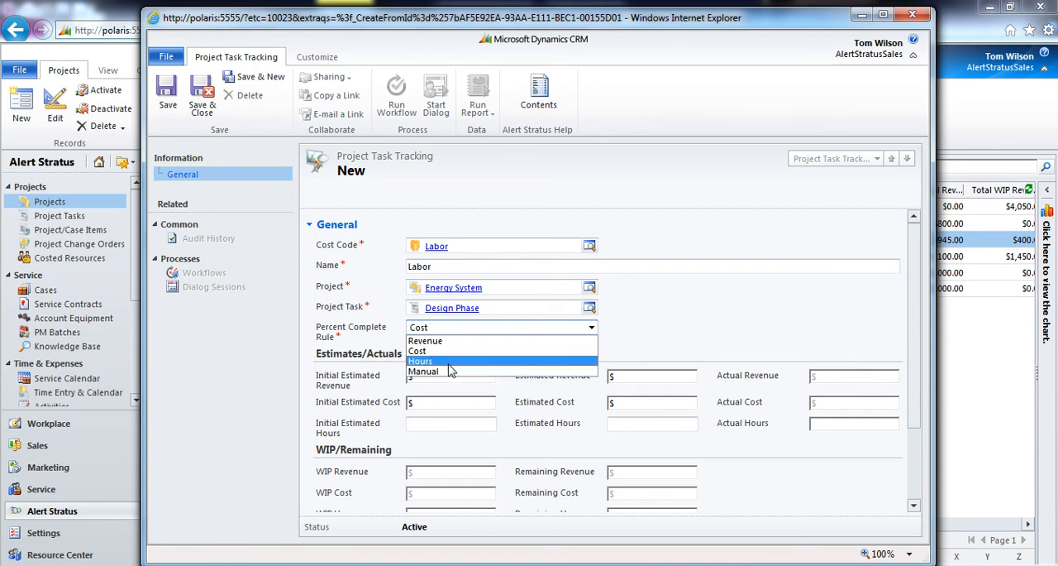
- Choose Hours as the Labor item's percent complete rule
click(421, 361)
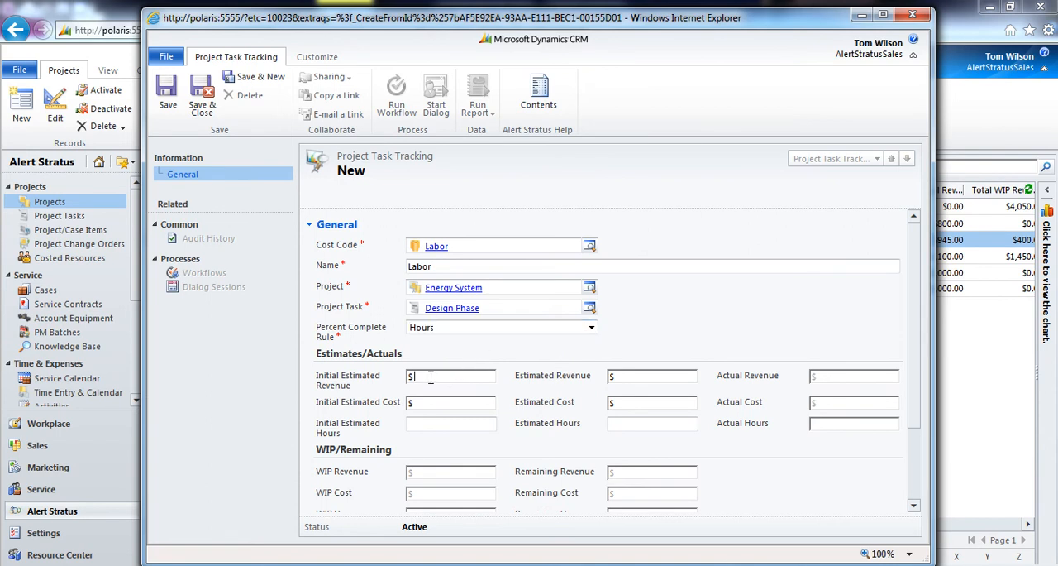
mouse_move(465, 362)
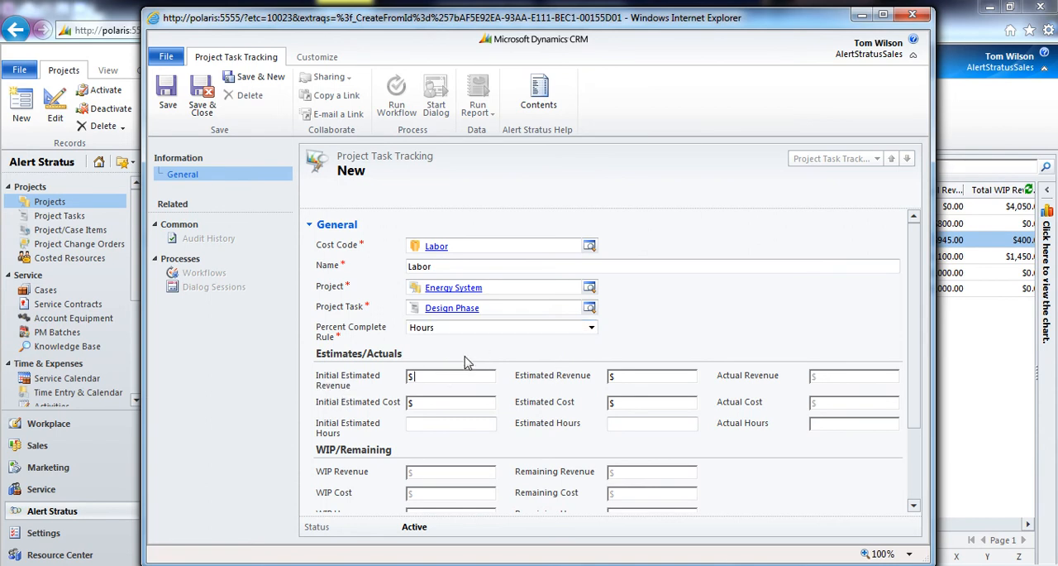
- Enter initial estimates $5,000, $2,500, 14 hours and estimates $5,500, $2,750, 18 hours
text(2500)
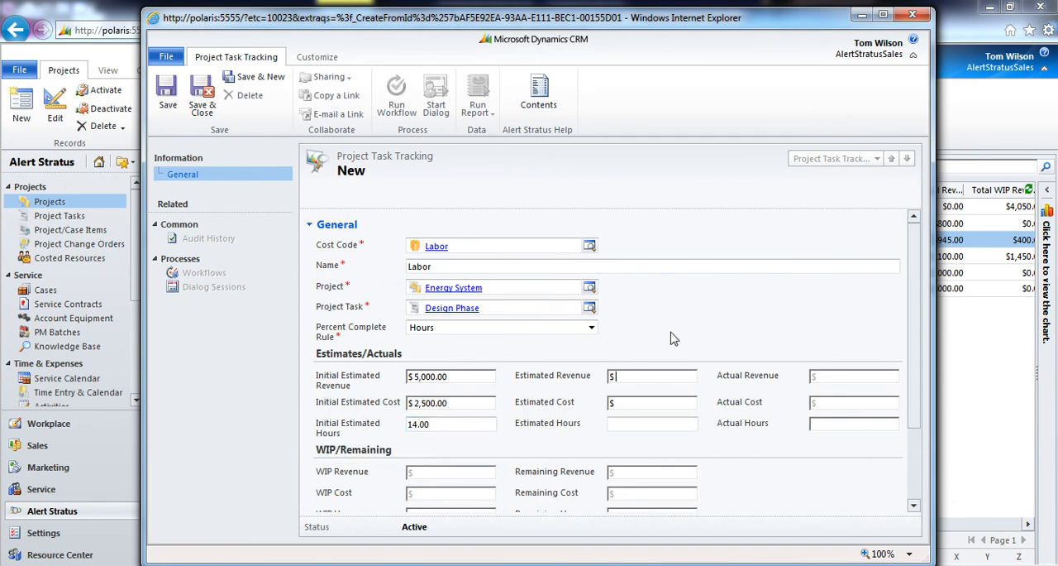
mouse_move(695, 325)
text( 2)
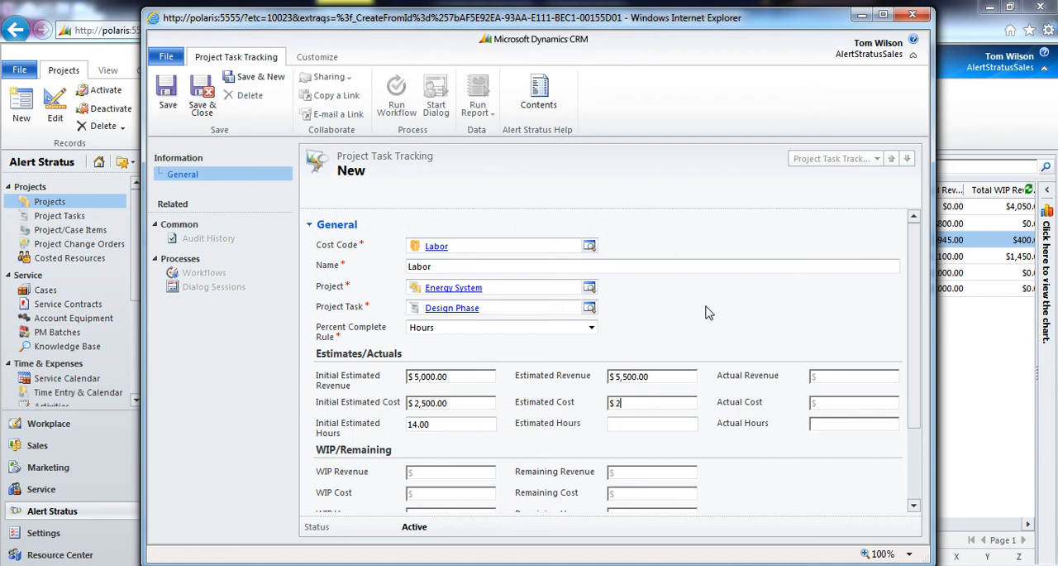
text(750.00)
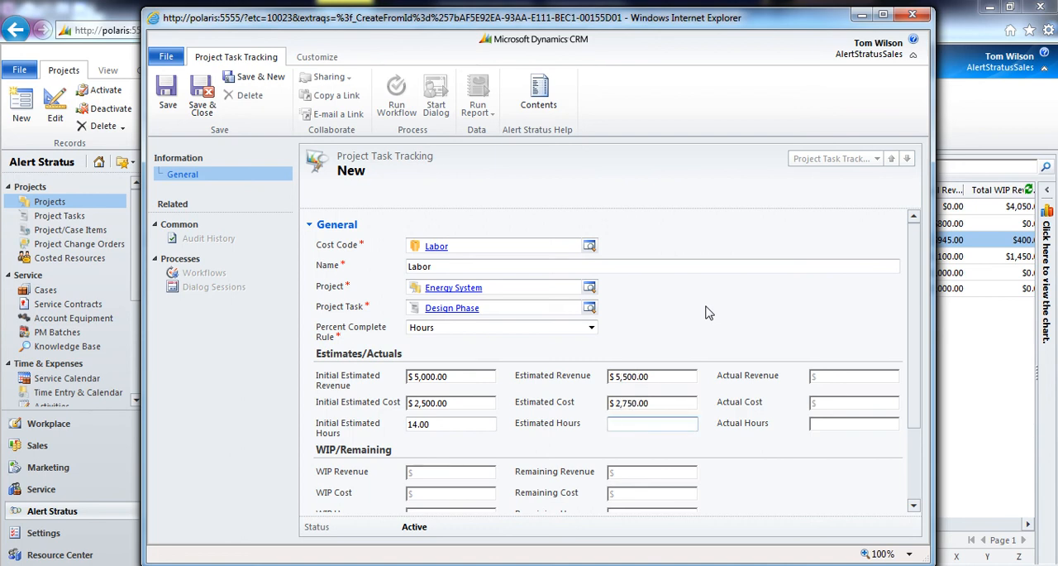
text(18)
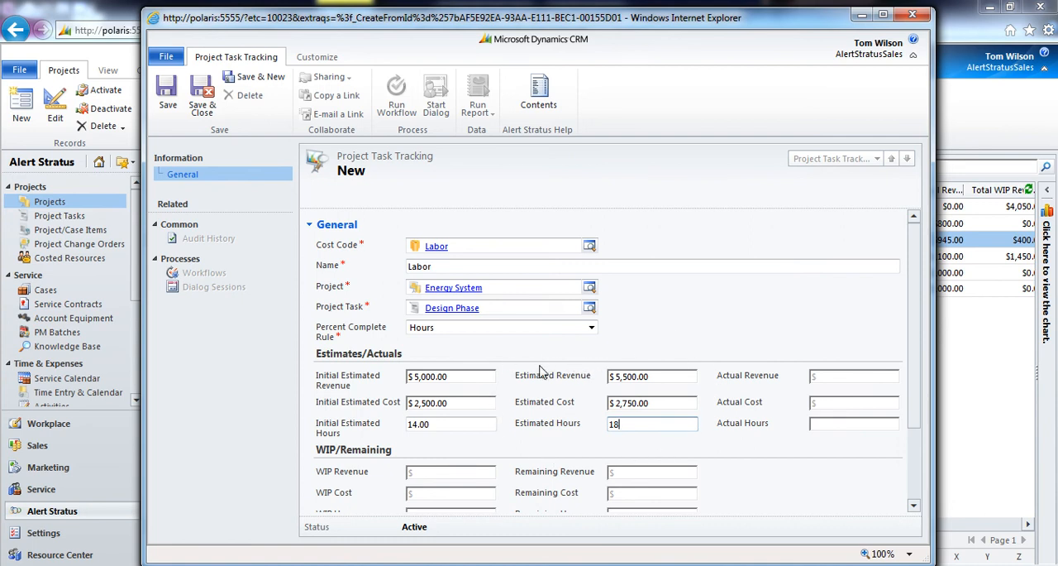
mouse_move(310, 424)
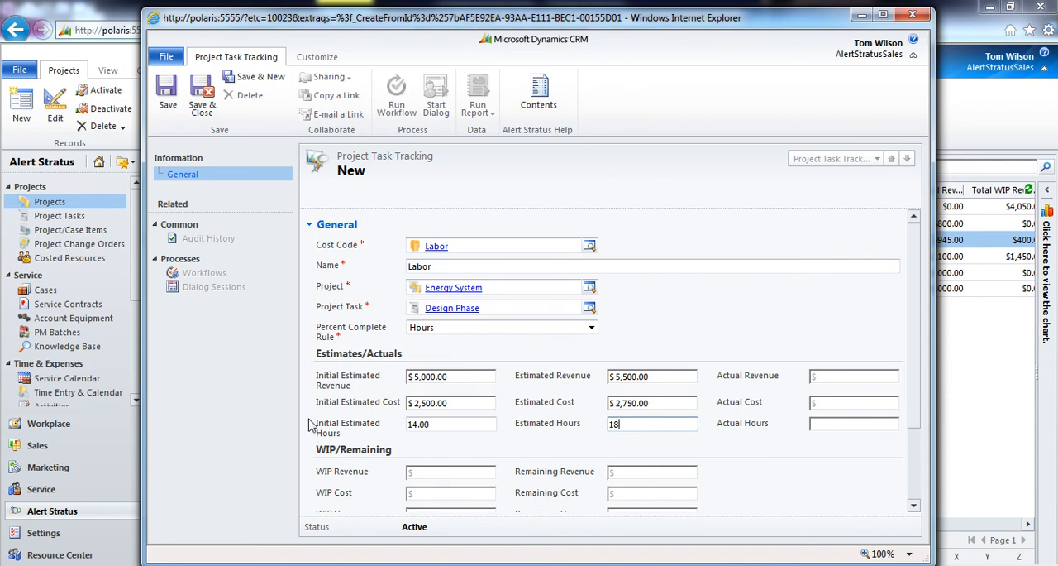
mouse_move(412, 355)
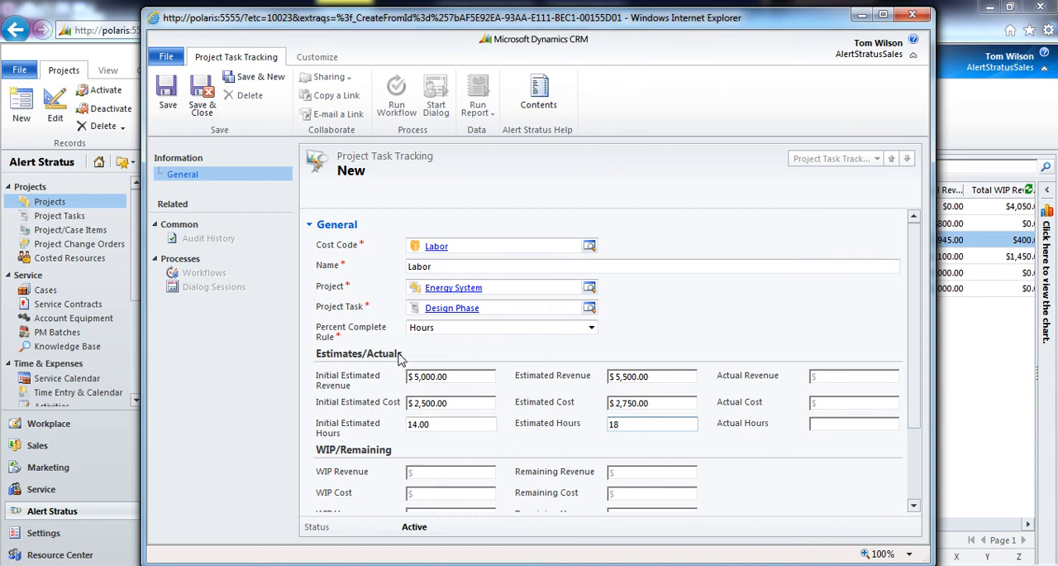
mouse_move(423, 188)
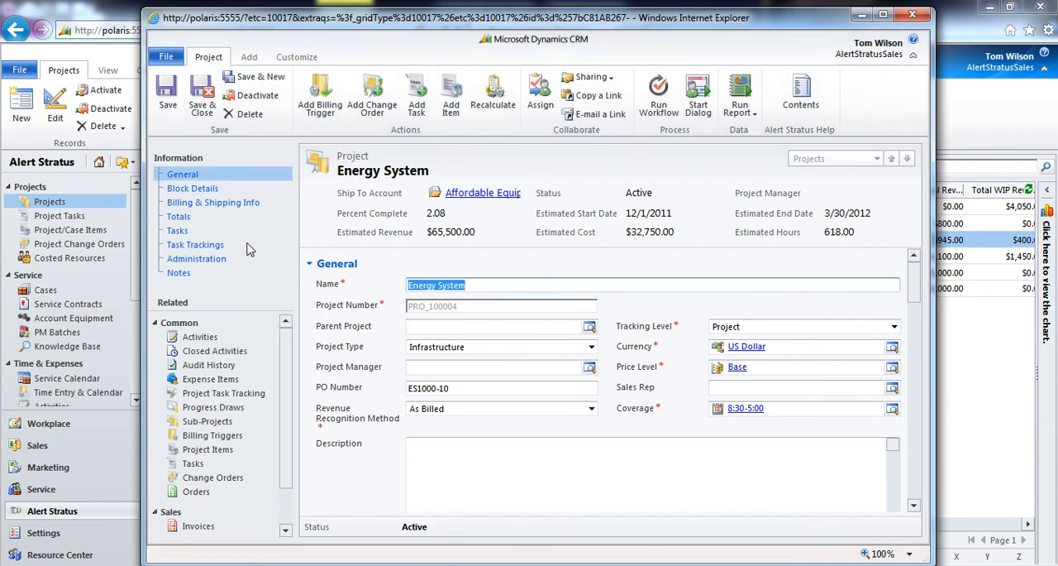
- Save the Labor item and view Energy System's updated rollup: $65,500 revenue, $32,750 cost, 618 hours
click(196, 244)
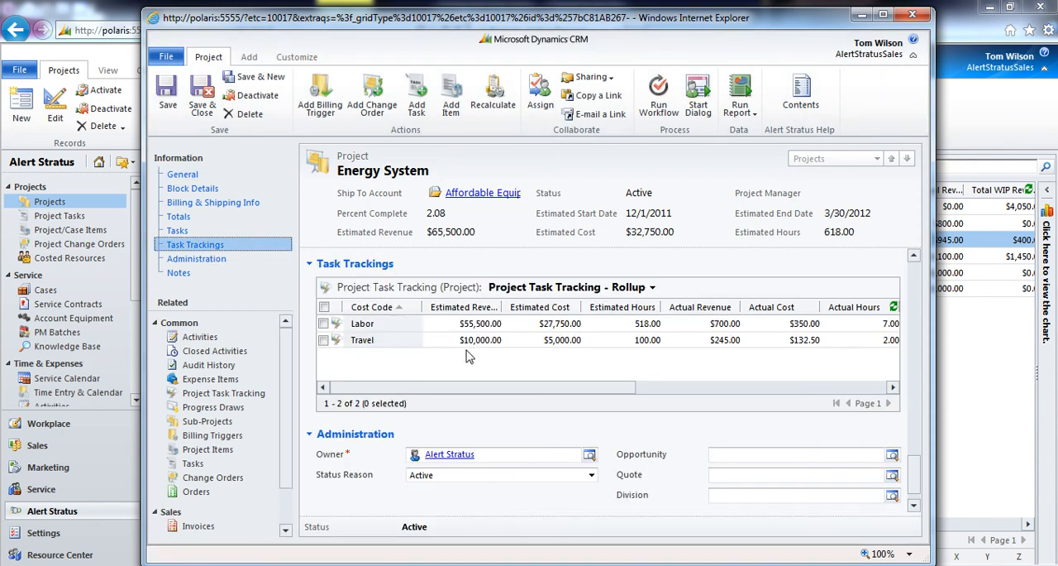
mouse_move(381, 336)
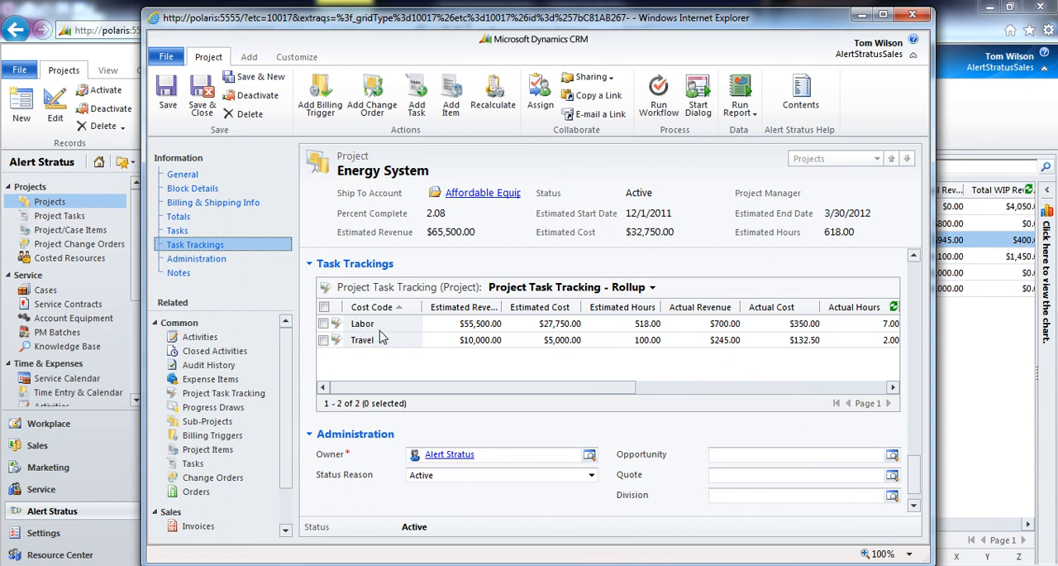
mouse_move(537, 345)
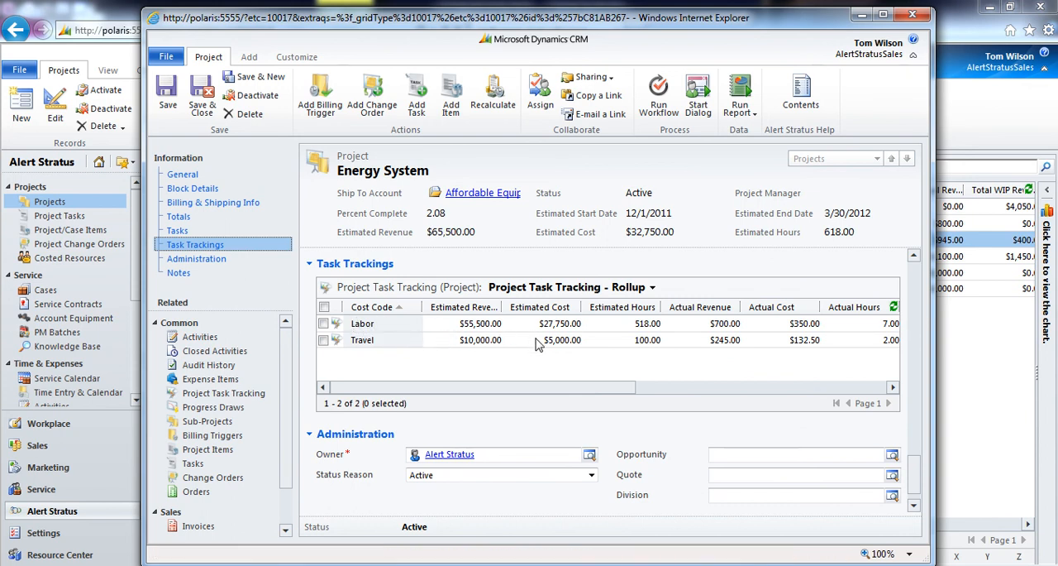
mouse_move(451, 232)
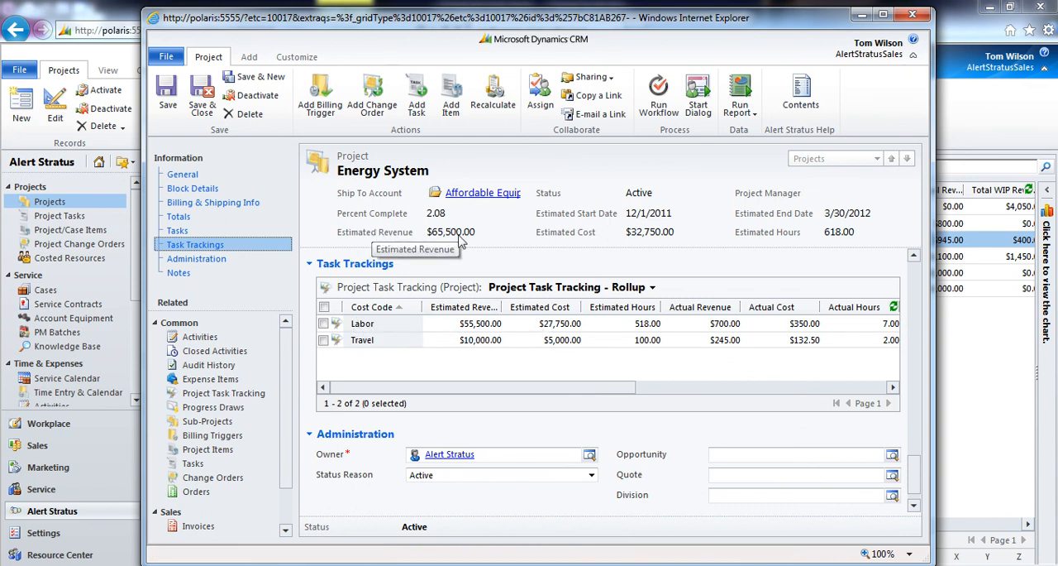
mouse_move(577, 261)
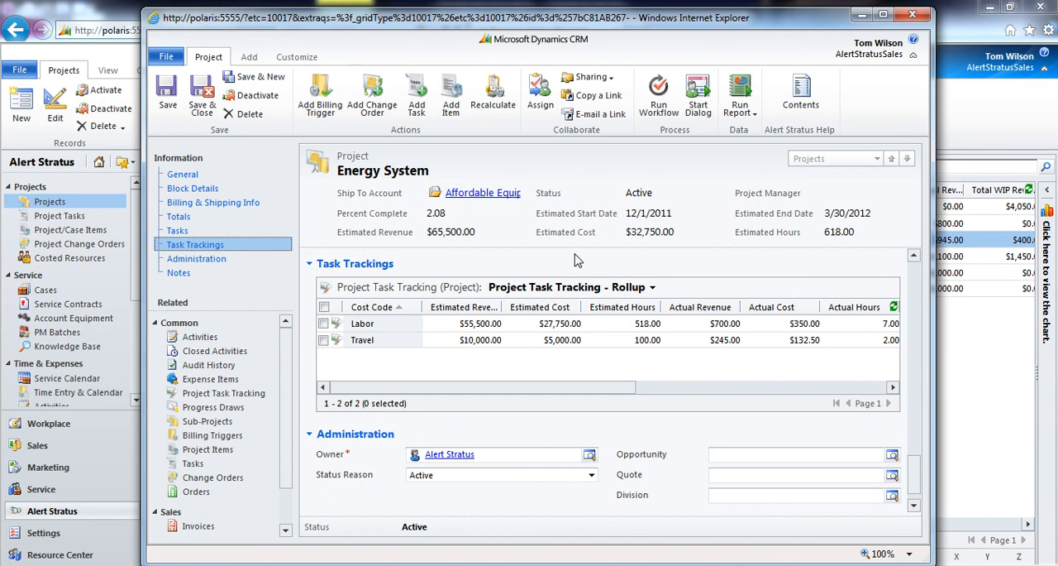